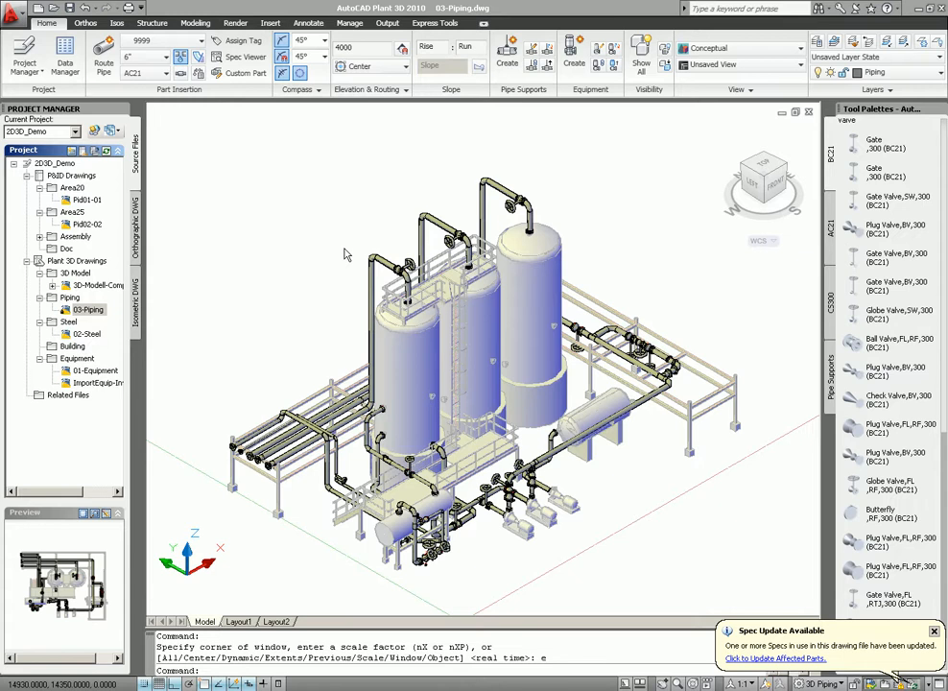
pyautogui.moveTo(301, 247)
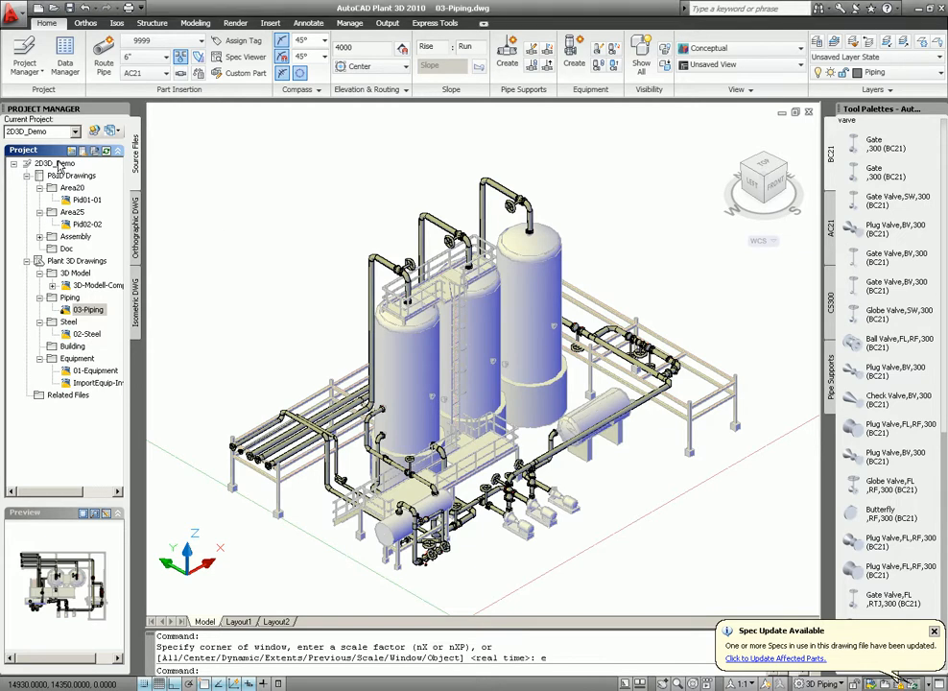
# Step: Bring up the 2D3D_Demo project's context menu with its validation commands
pyautogui.rightClick(48, 163)
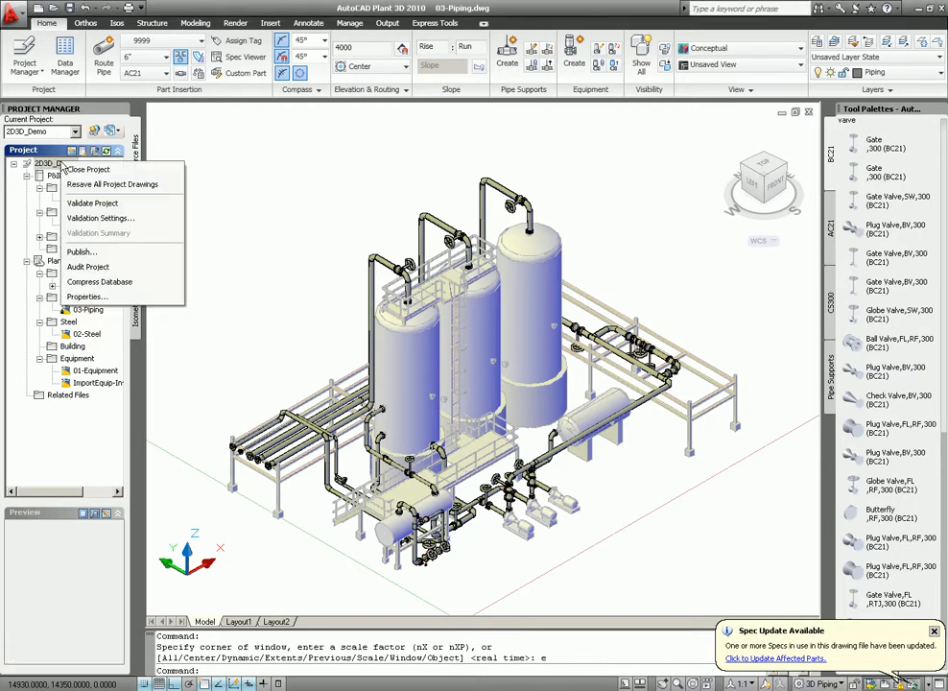
pyautogui.moveTo(92, 203)
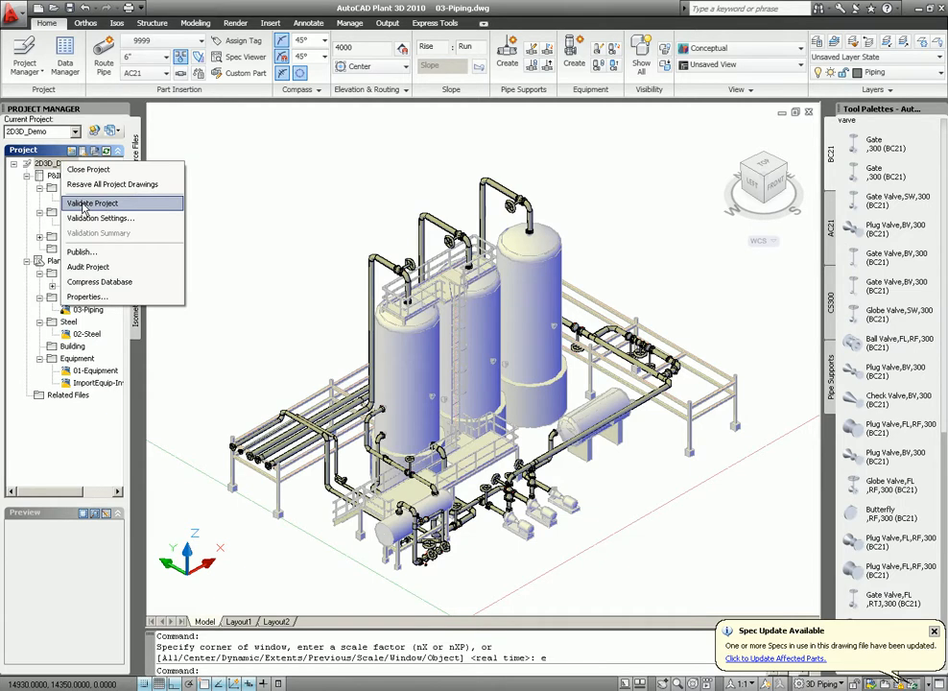
pyautogui.moveTo(100, 219)
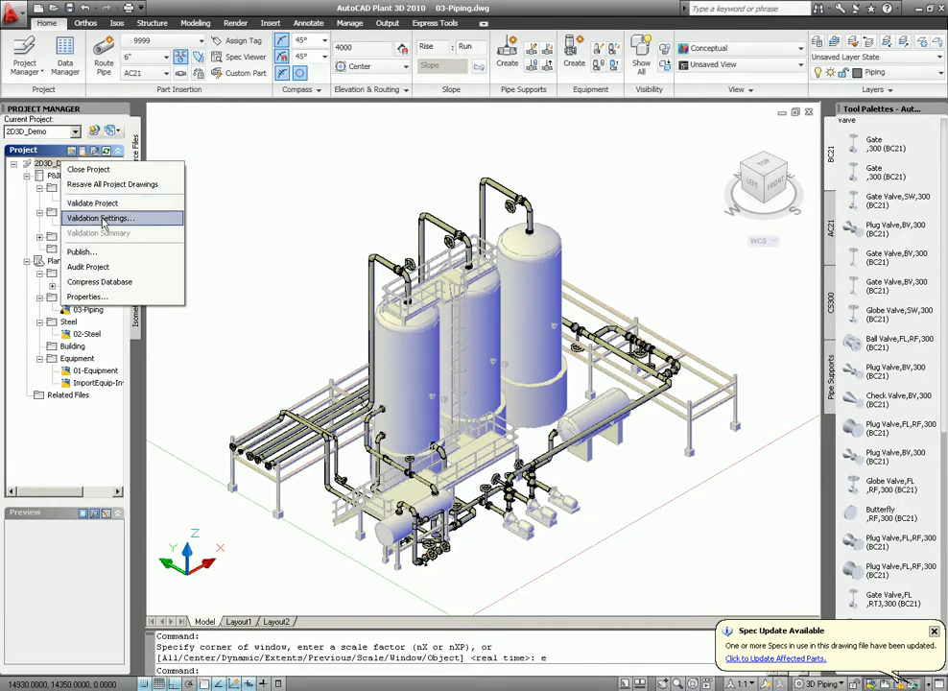
# Step: Enable the Basic AutoCAD object and 3D-model-to-P&ID tagged-item checks in Validation Settings and accept
pyautogui.click(100, 218)
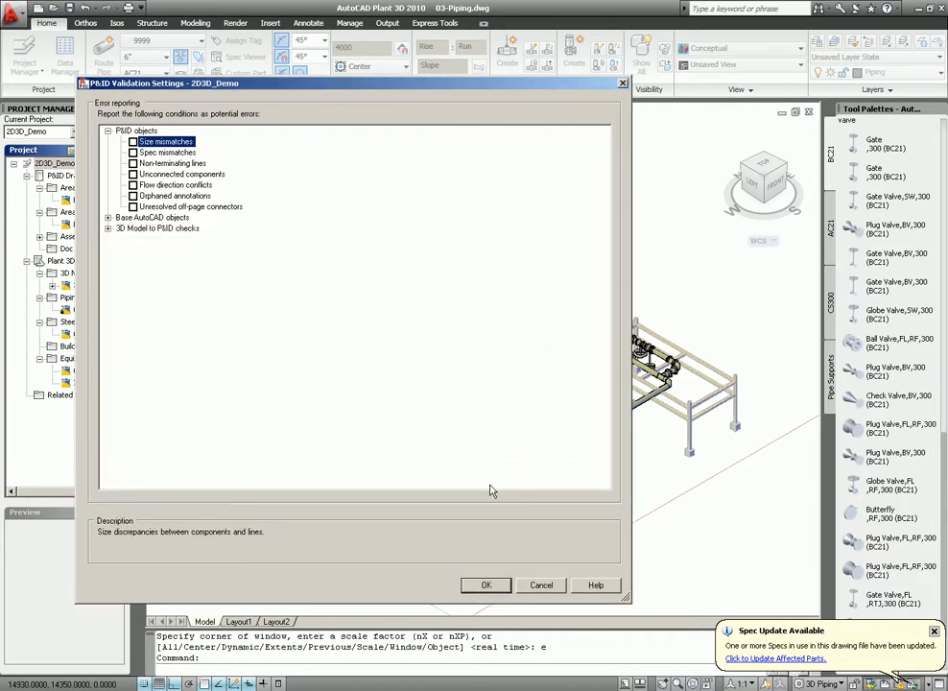
pyautogui.click(108, 216)
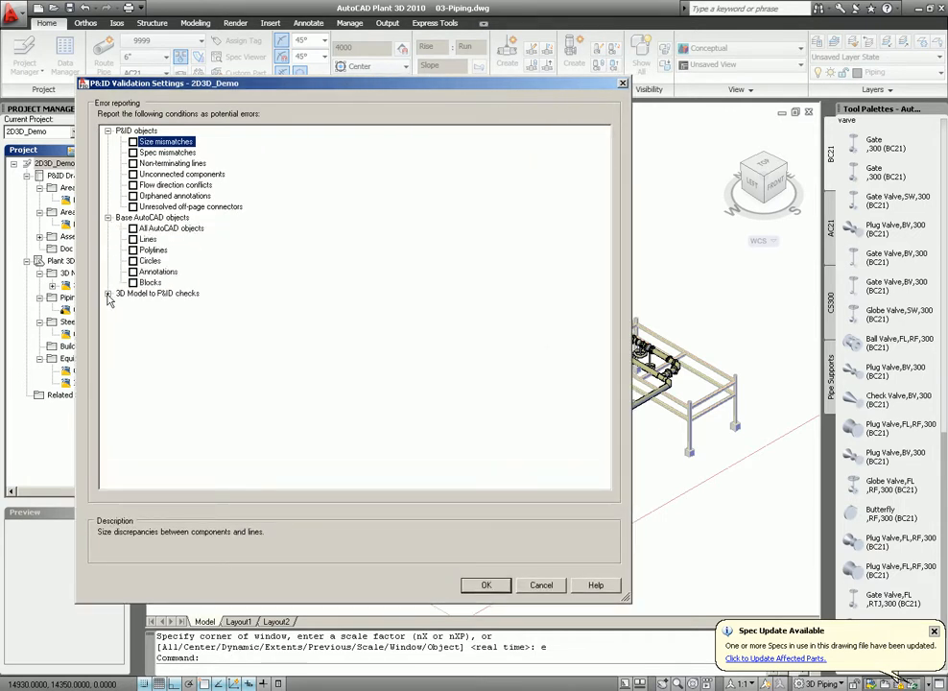
pyautogui.click(108, 293)
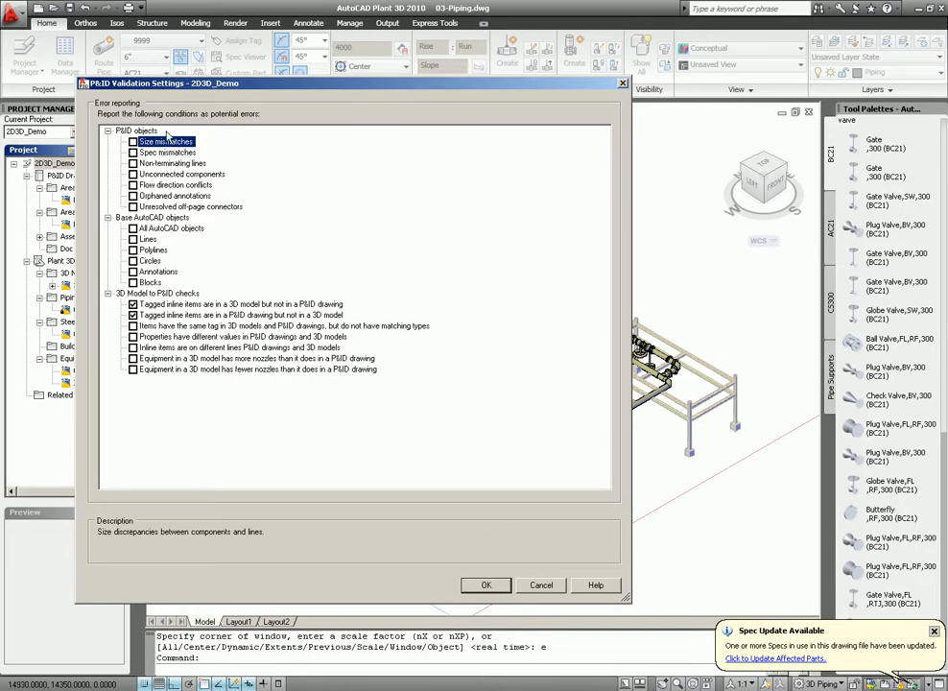
pyautogui.moveTo(142, 185)
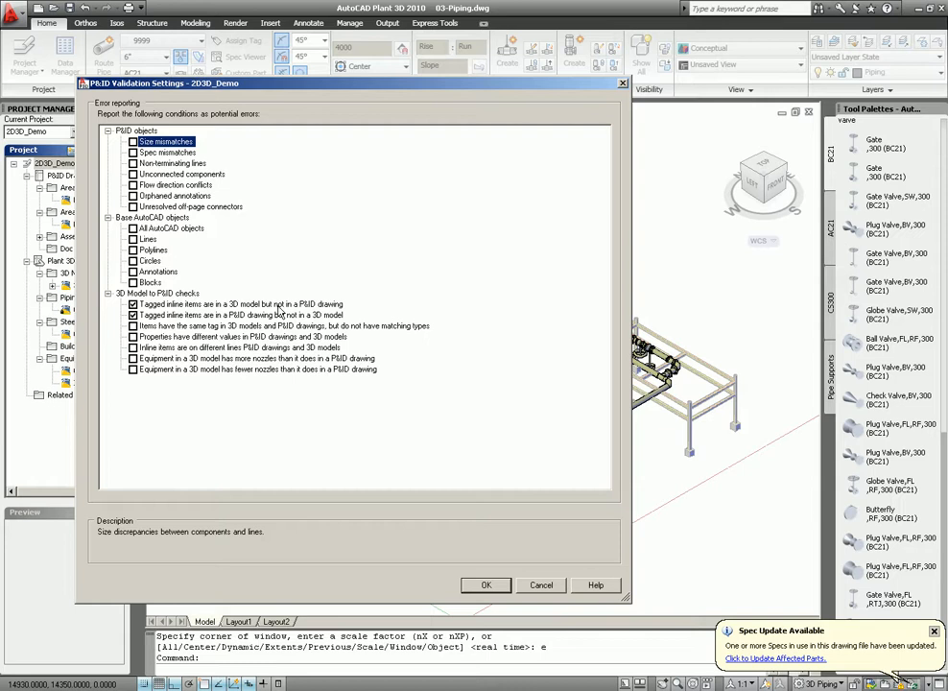
pyautogui.moveTo(195, 318)
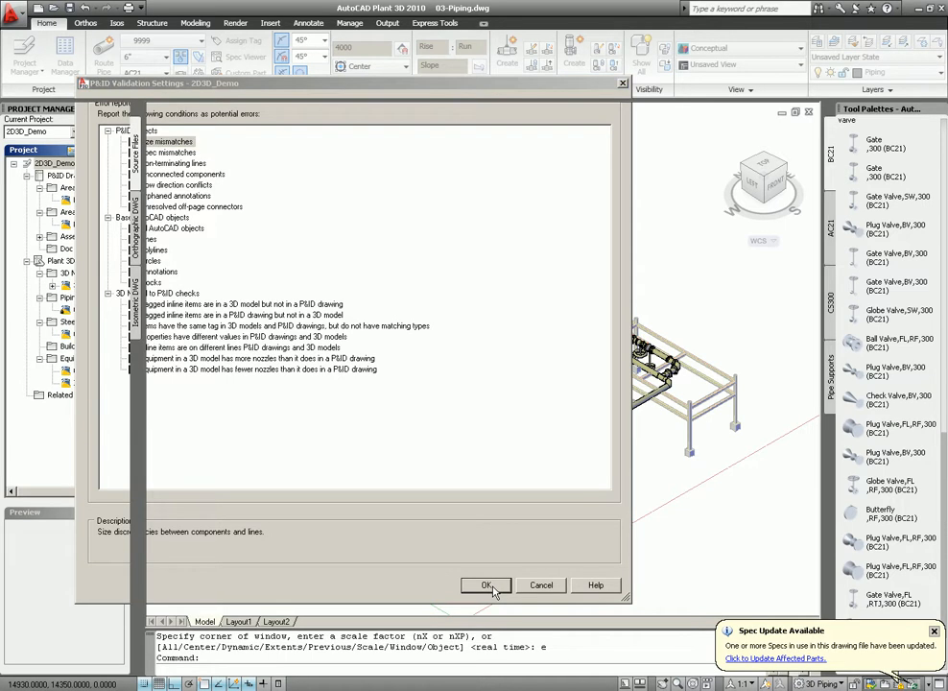
pyautogui.click(487, 585)
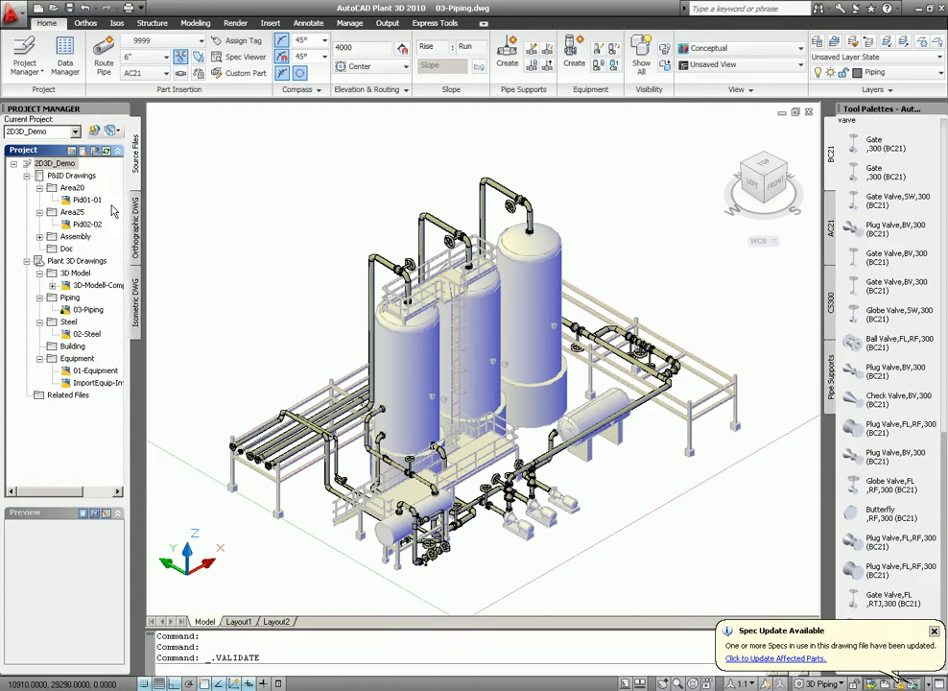
# Step: Validate all project drawings and dismiss the progress report showing 55 errors
pyautogui.doubleClick(86, 199)
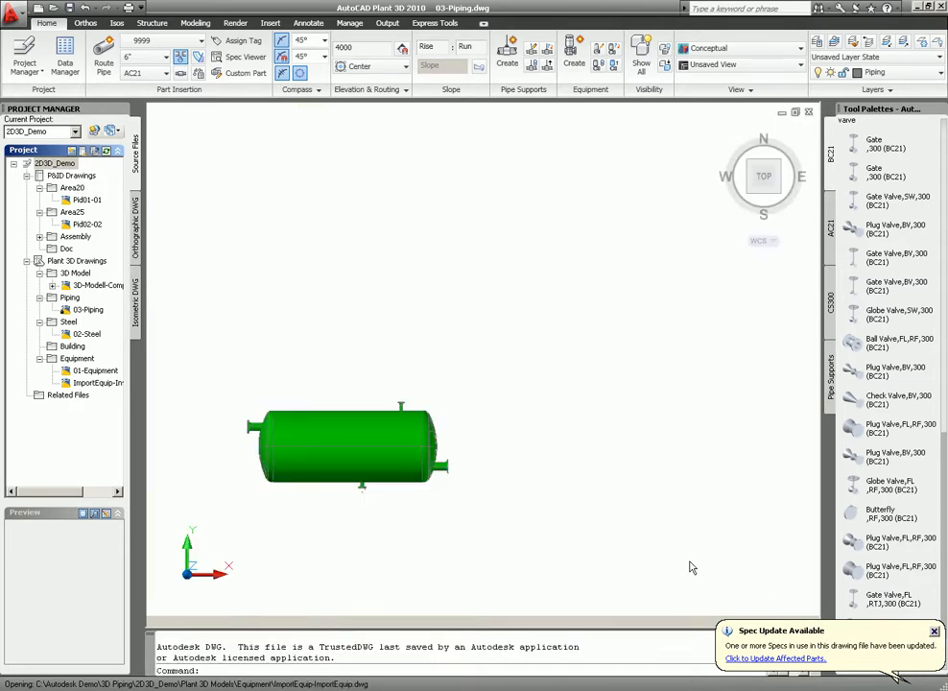
pyautogui.moveTo(497, 489)
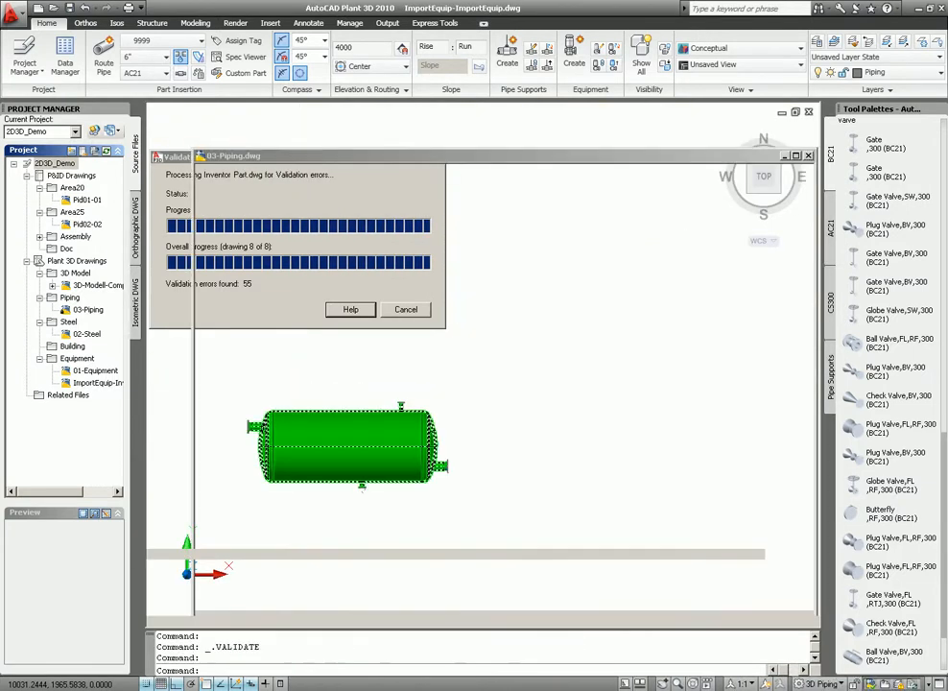
pyautogui.click(405, 309)
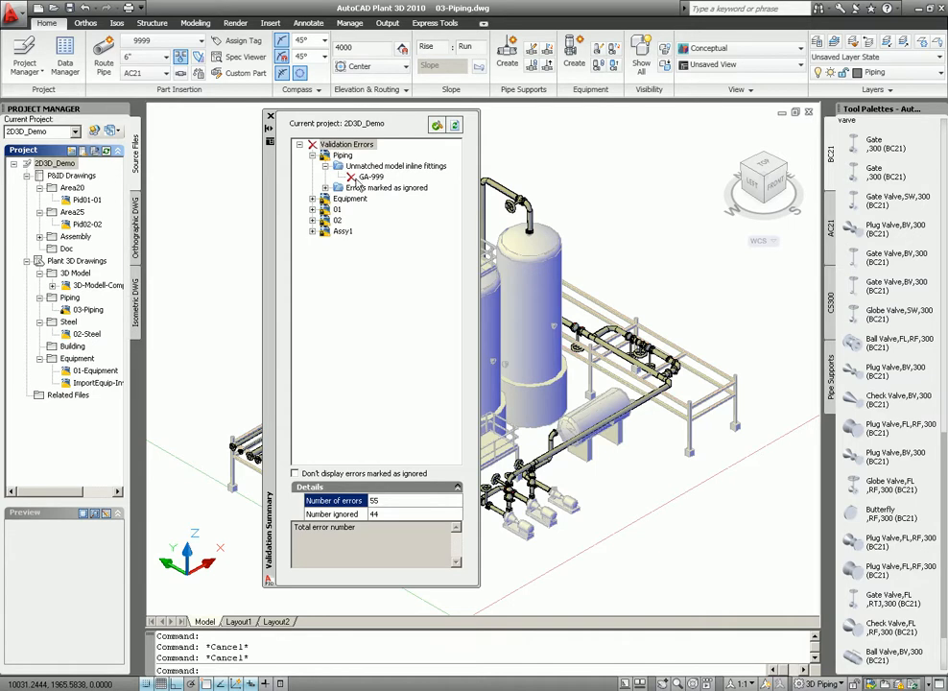
pyautogui.moveTo(385, 184)
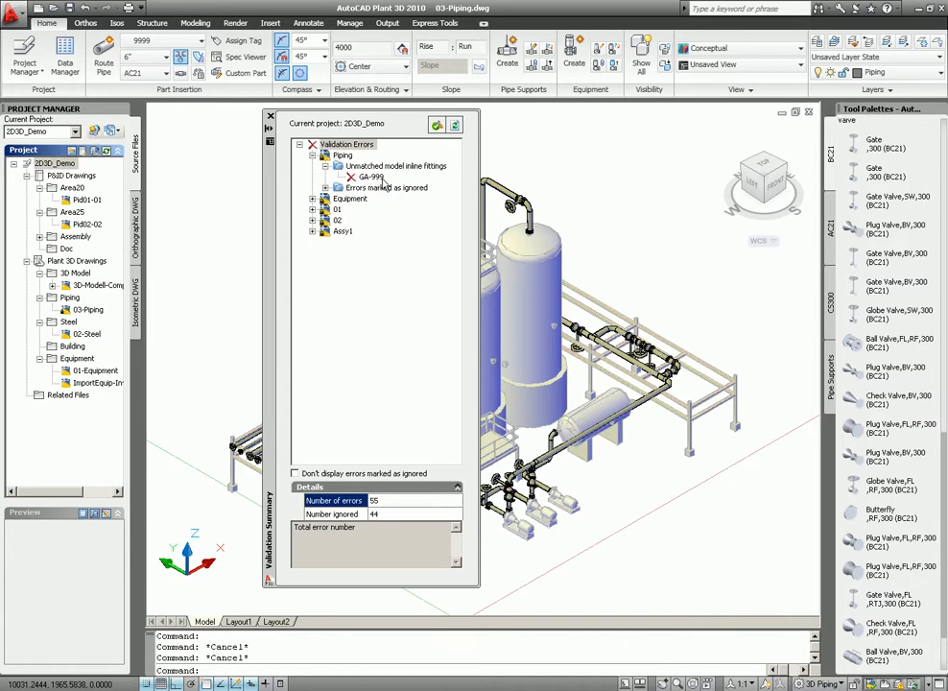
# Step: Zoom to the unmatched gate valve GA-349 on the P&ID from the Validation Summary
pyautogui.click(313, 209)
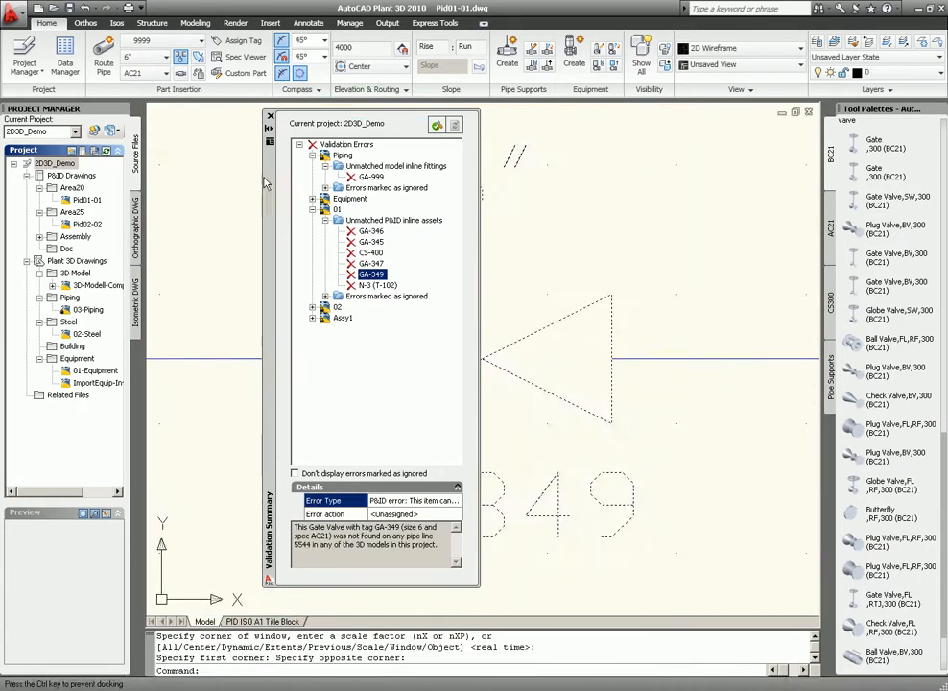
pyautogui.click(271, 115)
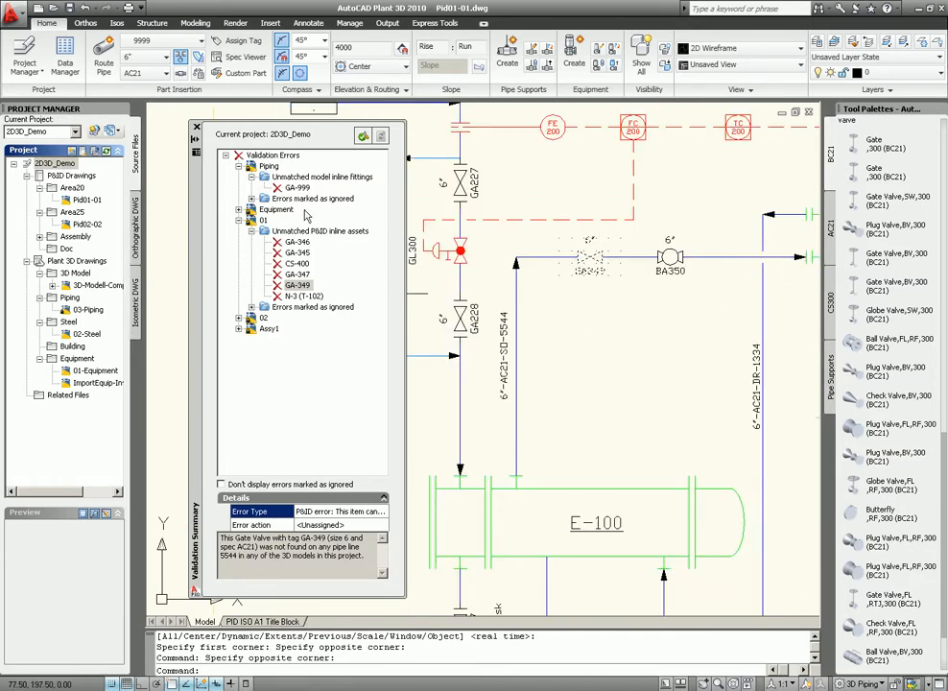
pyautogui.moveTo(303, 213)
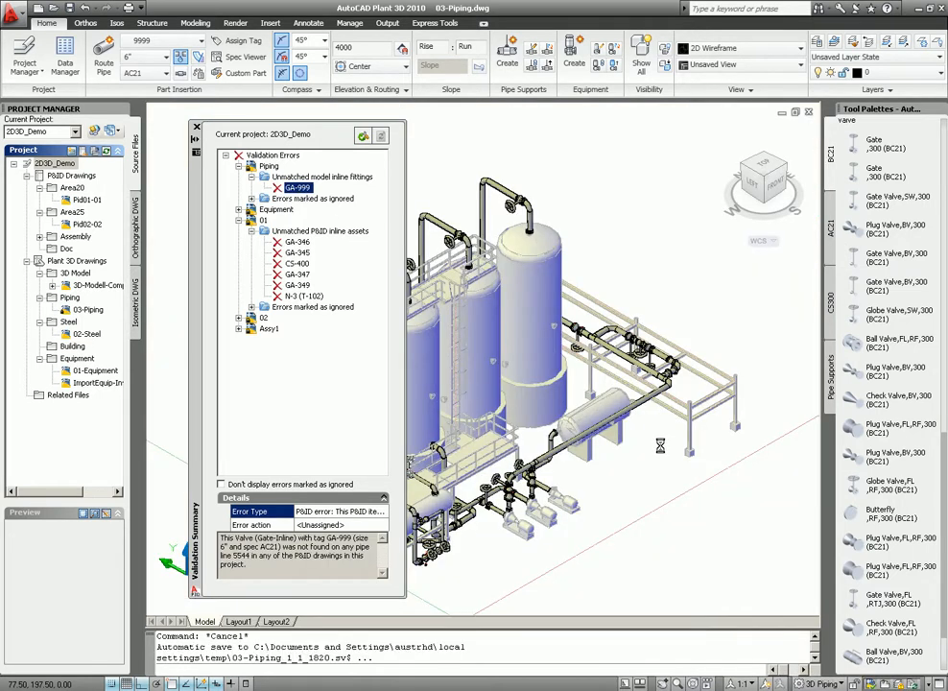
pyautogui.moveTo(662, 451)
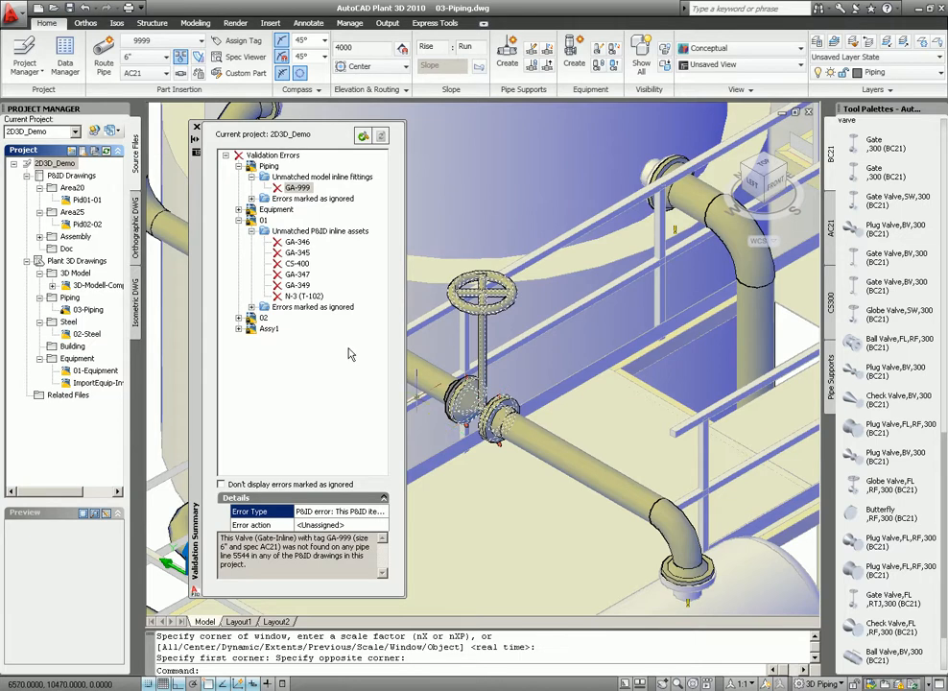
pyautogui.click(298, 284)
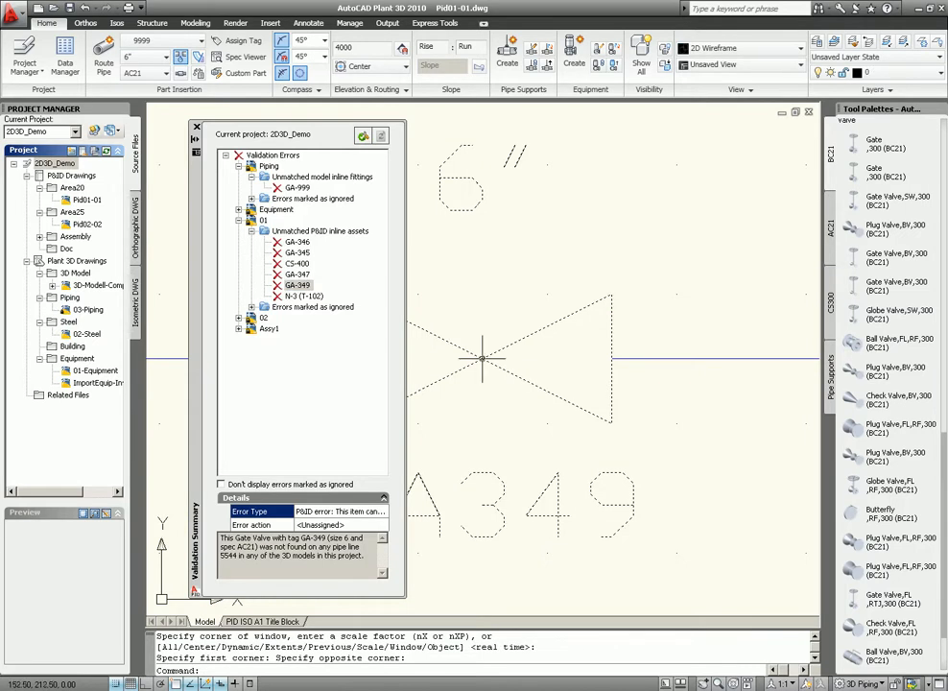
# Step: Assign tag number 999 to the P&ID valve without placing an annotation, making it GA-999
pyautogui.rightClick(484, 361)
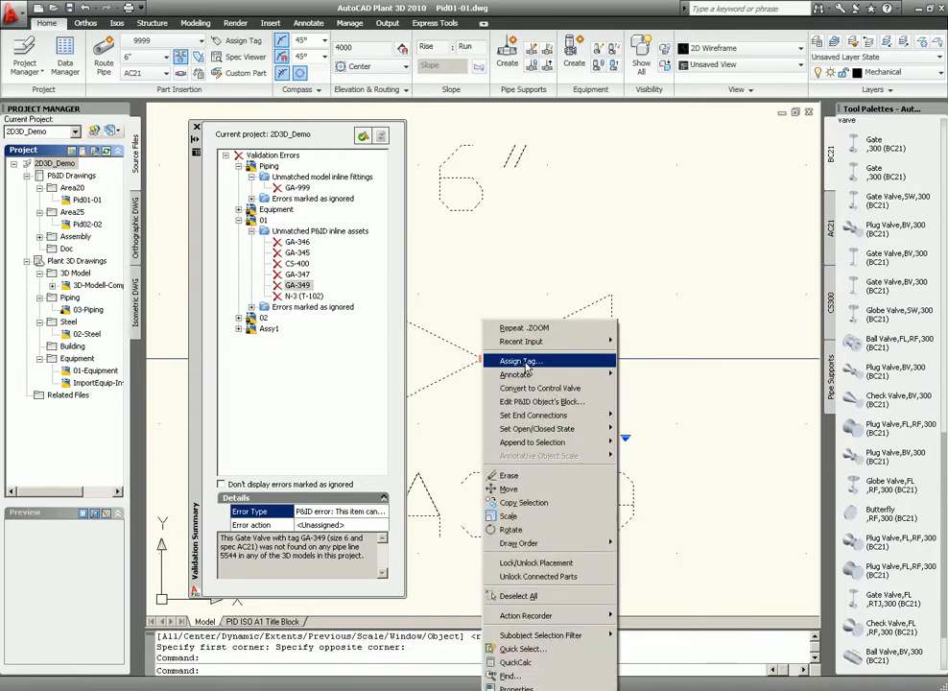
pyautogui.click(518, 361)
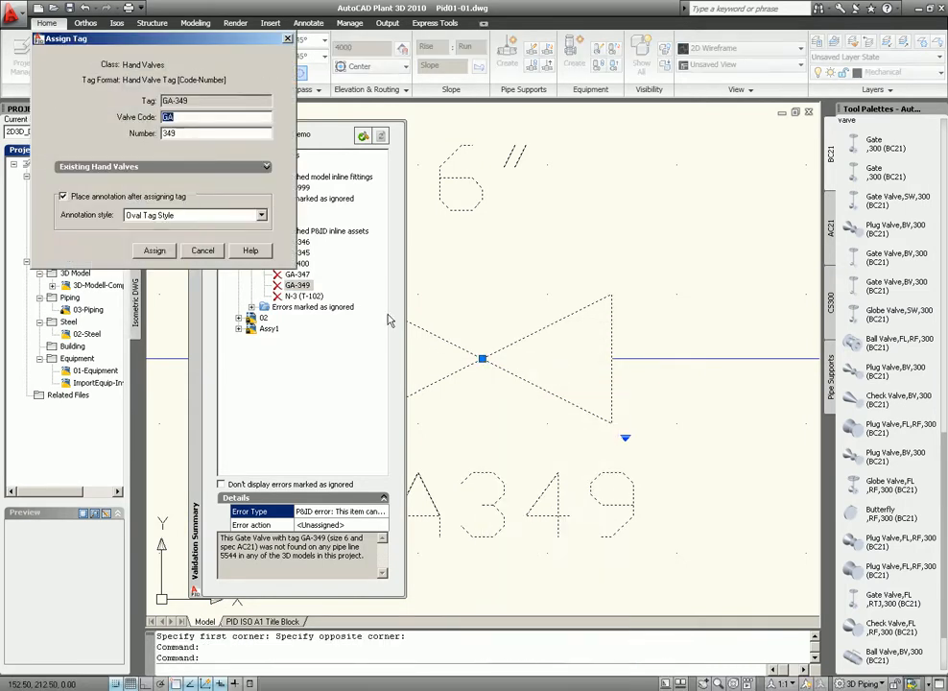
pyautogui.tripleClick(196, 132)
pyautogui.write('999')
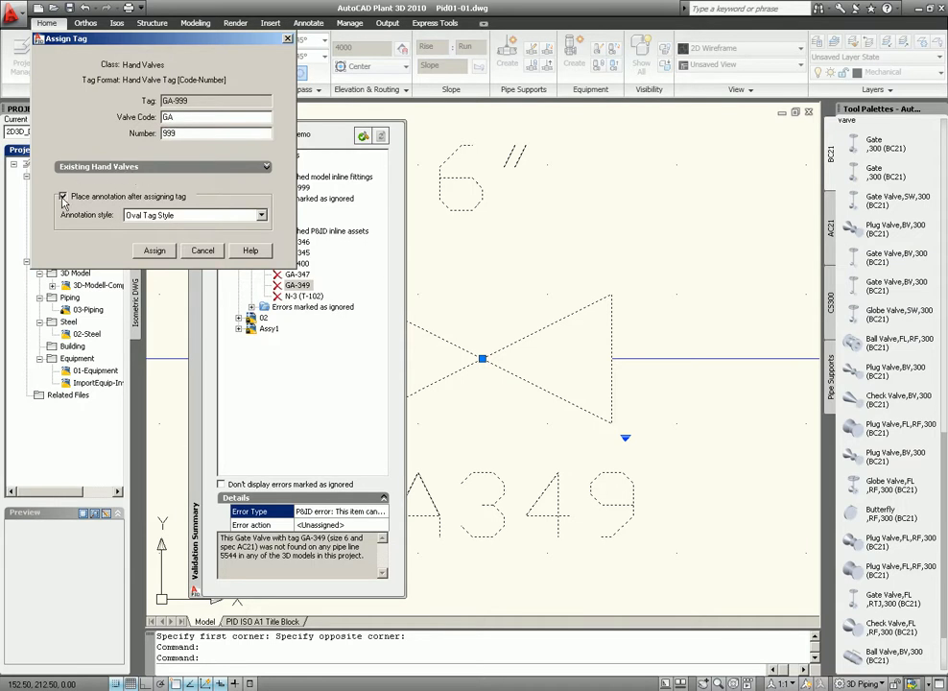
pyautogui.click(153, 250)
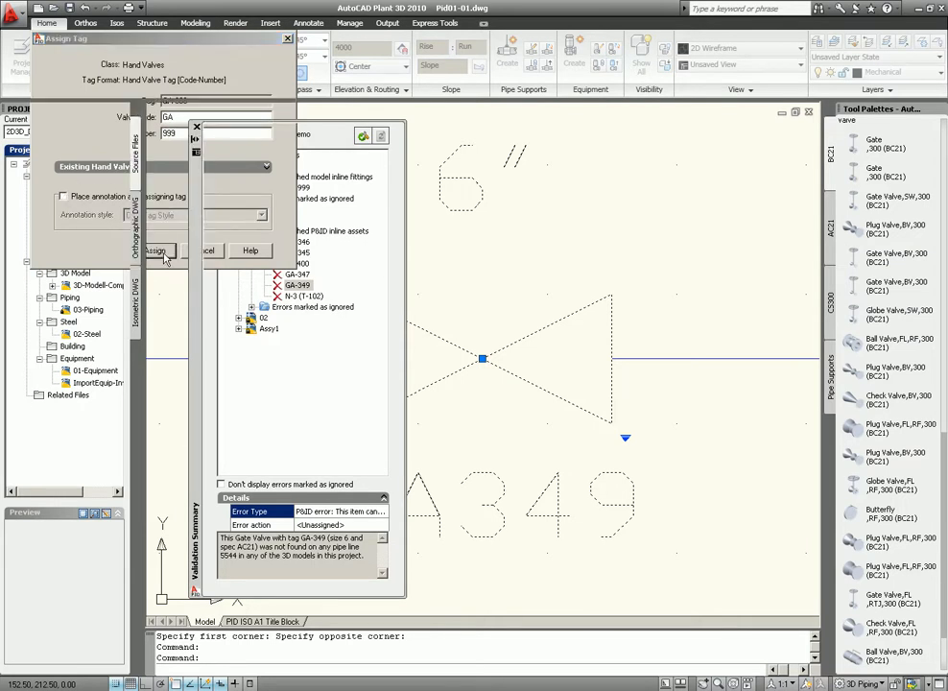
pyautogui.click(158, 249)
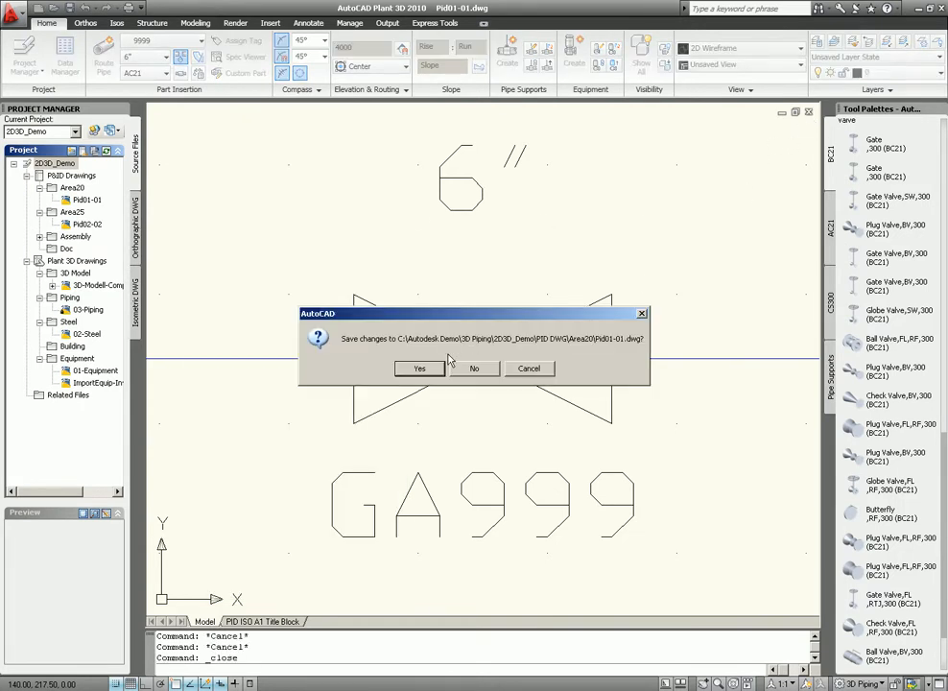
pyautogui.moveTo(533, 335)
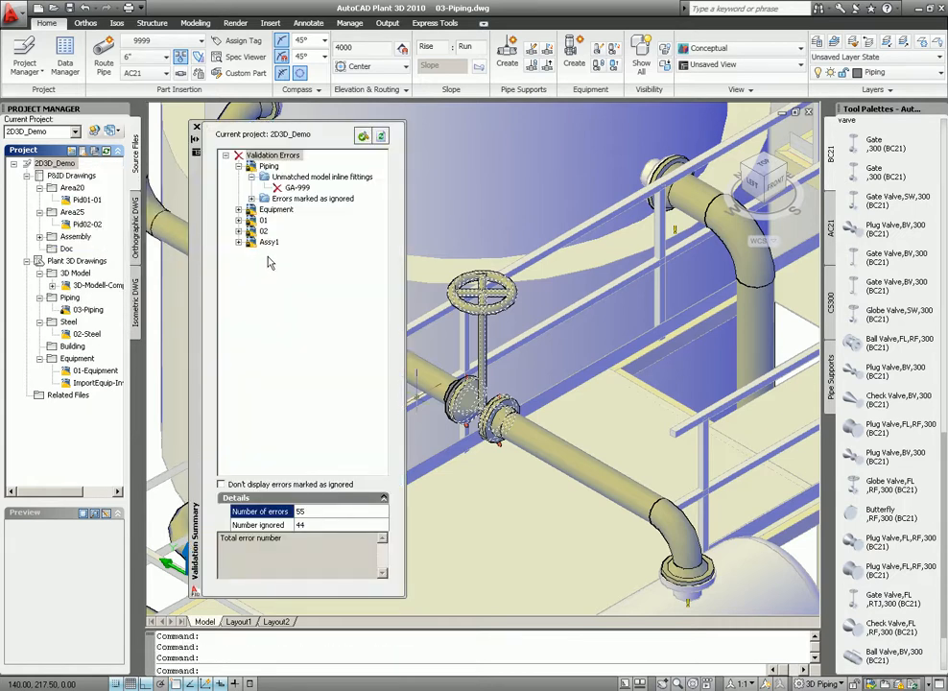
pyautogui.moveTo(238, 153)
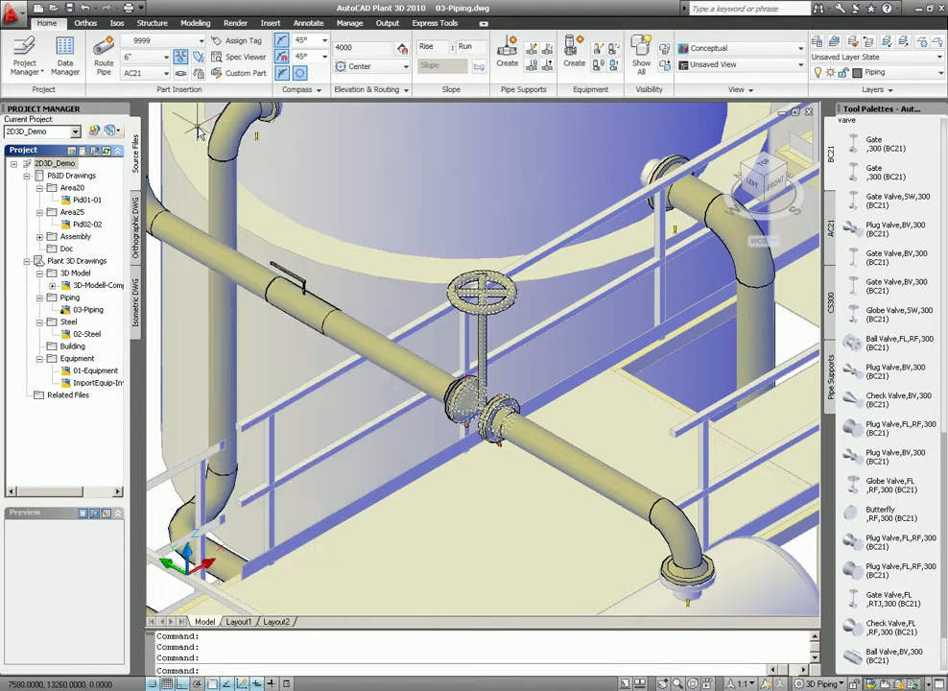
# Step: Bring up the project's context menu again to rerun validation
pyautogui.rightClick(58, 163)
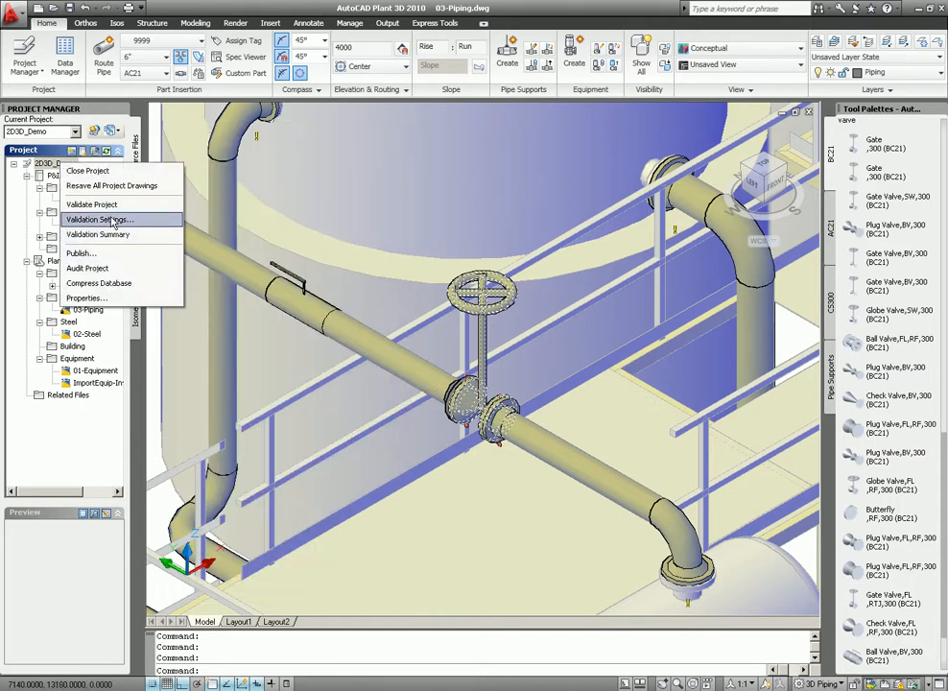